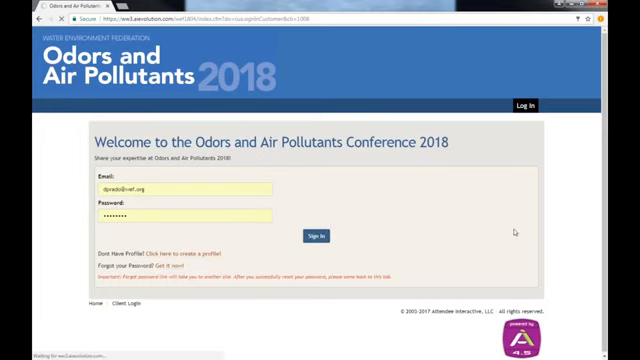
- Sign in to the Odors and Air Pollutants Conference 2018 site with email and password
{"action": "left_click", "coordinate": [305, 235]}
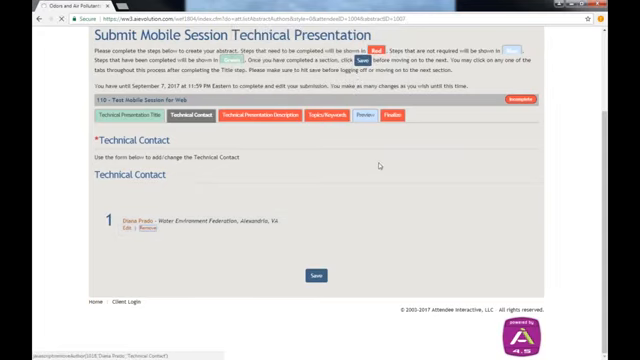
- Save the Water Environment Federation (Alexandria, VA) technical contact
{"action": "left_click", "coordinate": [281, 116]}
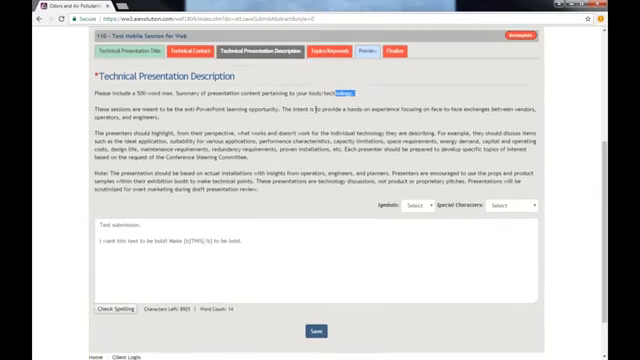
- Save the description with THIS wrapped in [b]...[/b] bold tags
{"action": "left_click", "coordinate": [315, 330]}
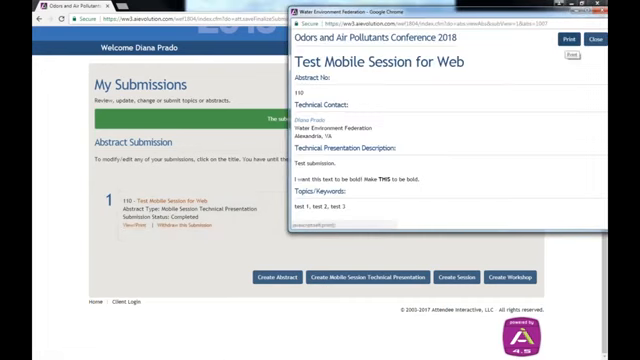